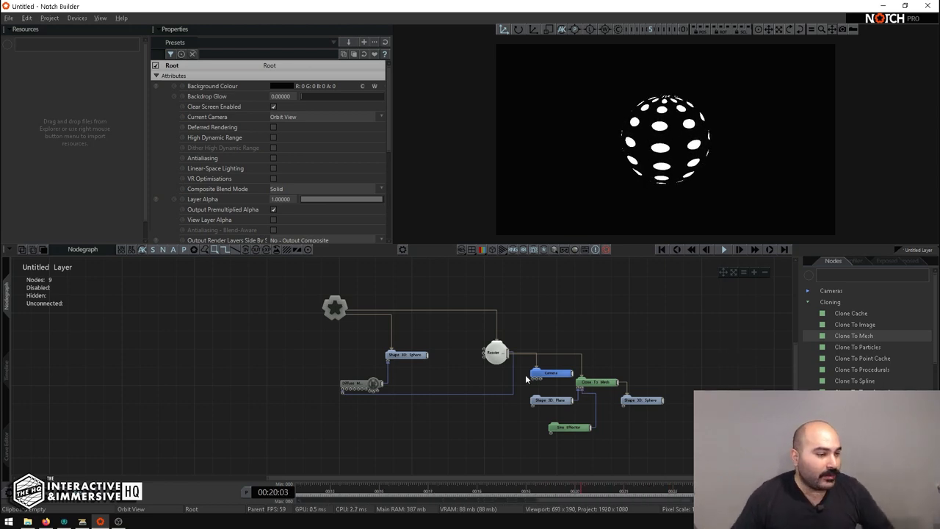
# - Delete the old sphere-cloning nodes, leaving only Root and an empty viewport
pyautogui.click(641, 399)
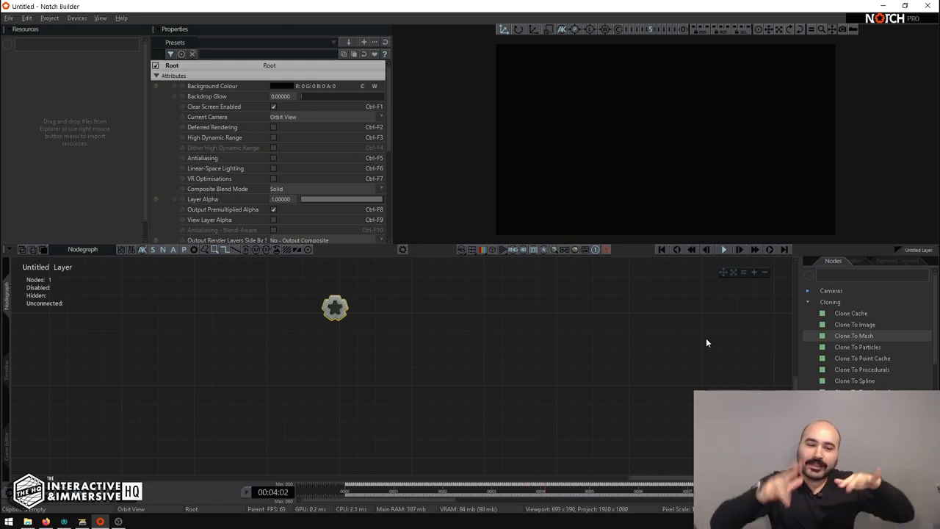
pyautogui.moveTo(854, 336)
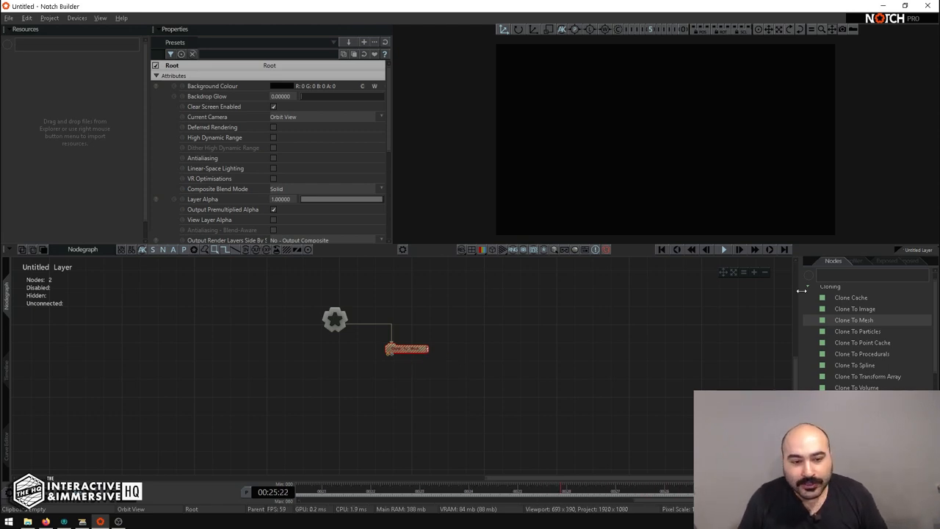
# - Add Clone To Mesh under Root and a Shape 3D sphere found by searching 'shape'
pyautogui.write('shape')
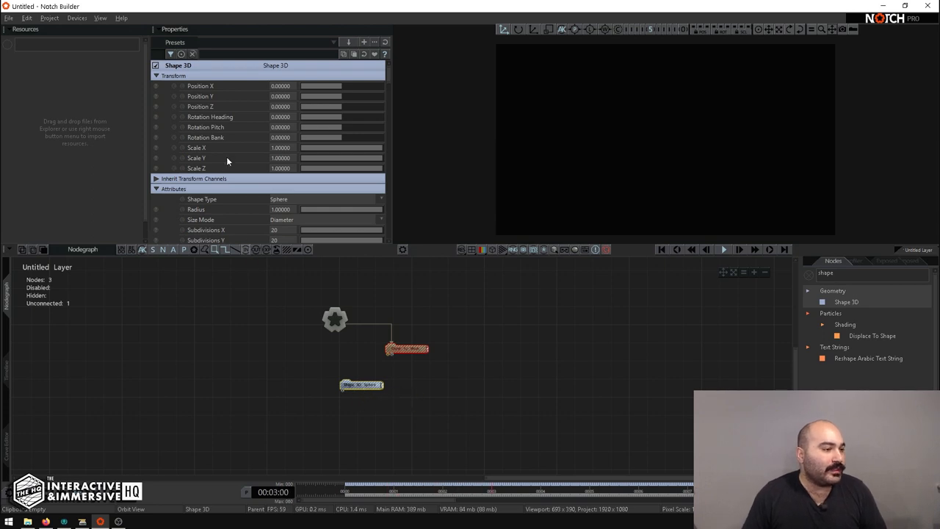
# - Make the first shape a Plane and link the plane and a sphere into Clone To Mesh
pyautogui.click(323, 199)
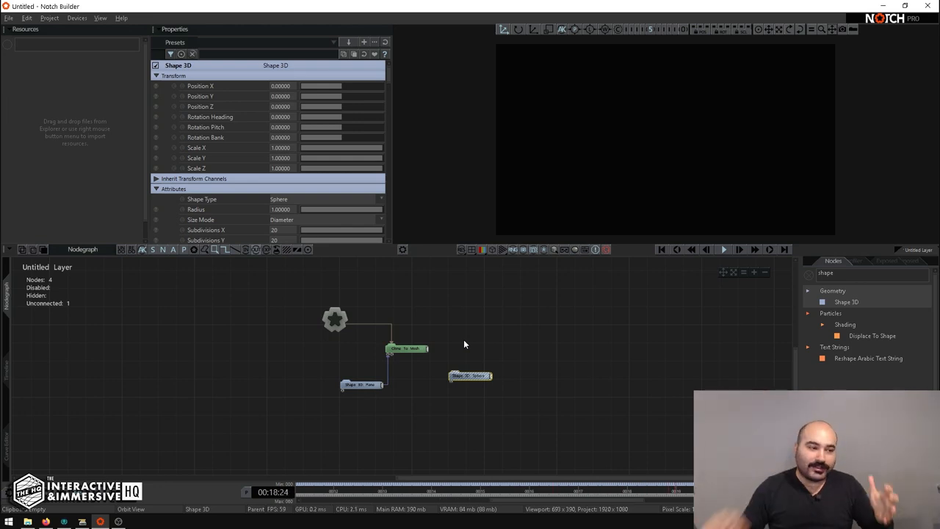
pyautogui.moveTo(455, 356)
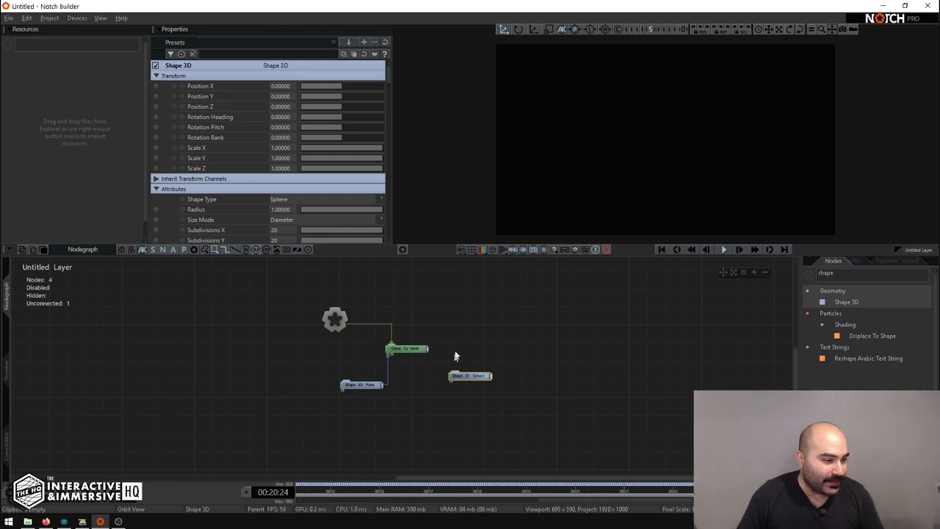
pyautogui.click(406, 348)
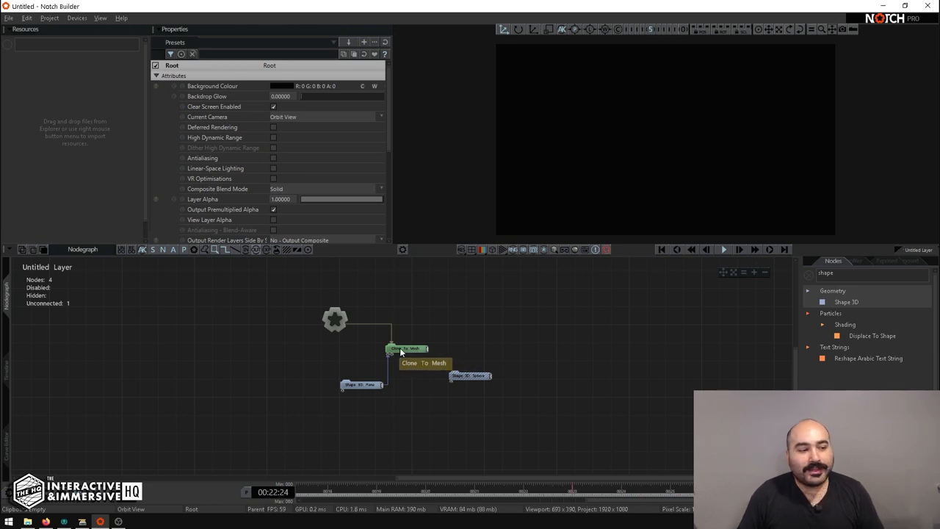
pyautogui.click(406, 348)
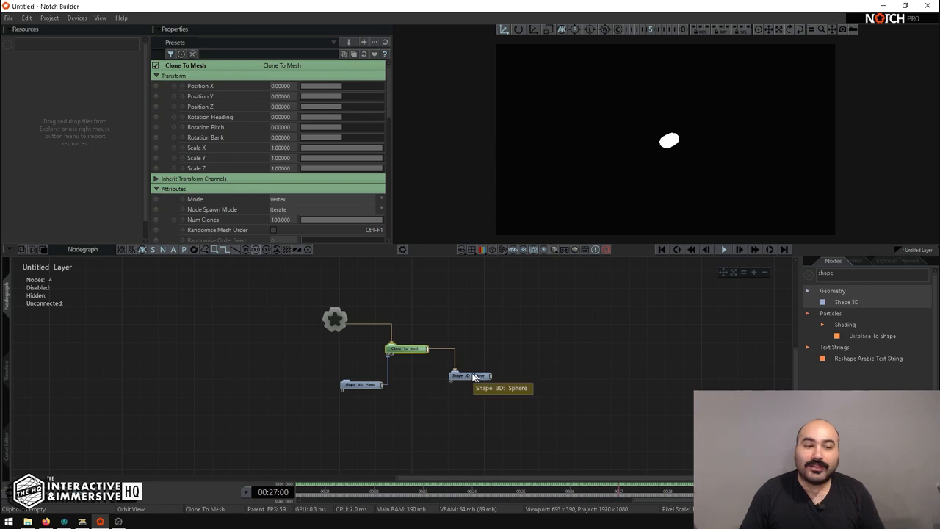
# - Set plane Size X/Y to 10, Num Clones to 500, and sphere Radius to about 0.19
pyautogui.click(470, 376)
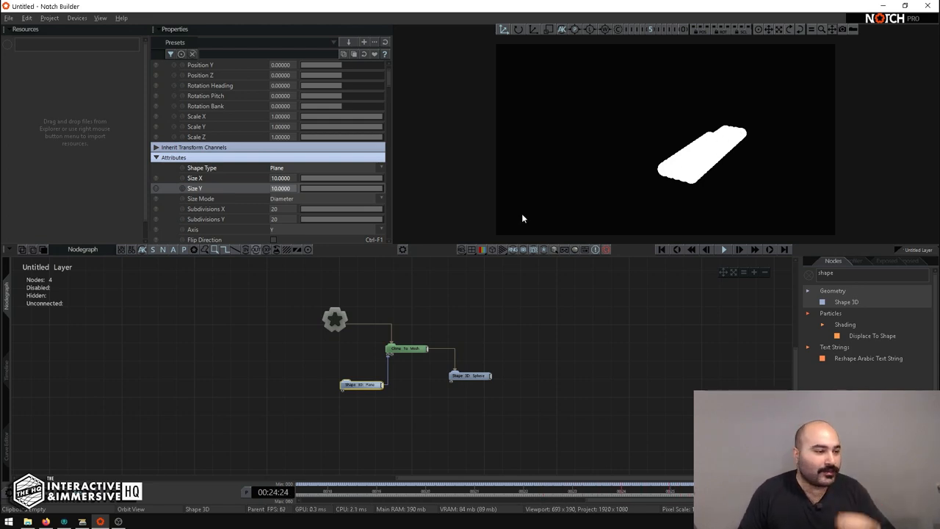
pyautogui.click(406, 348)
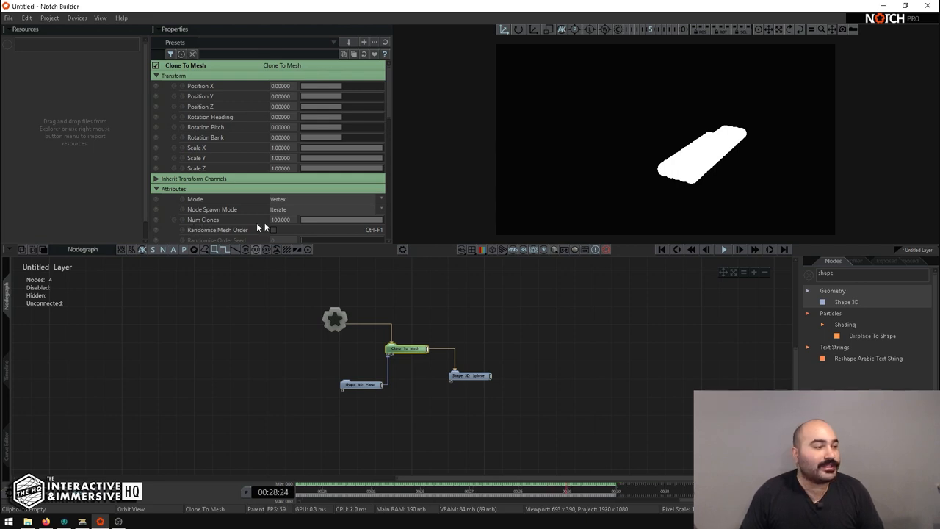
pyautogui.write('5')
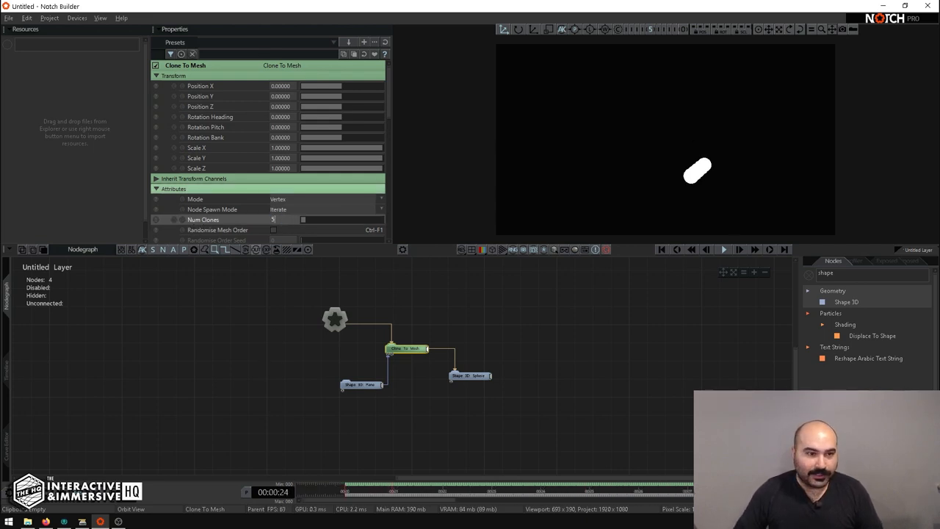
pyautogui.write('500.000')
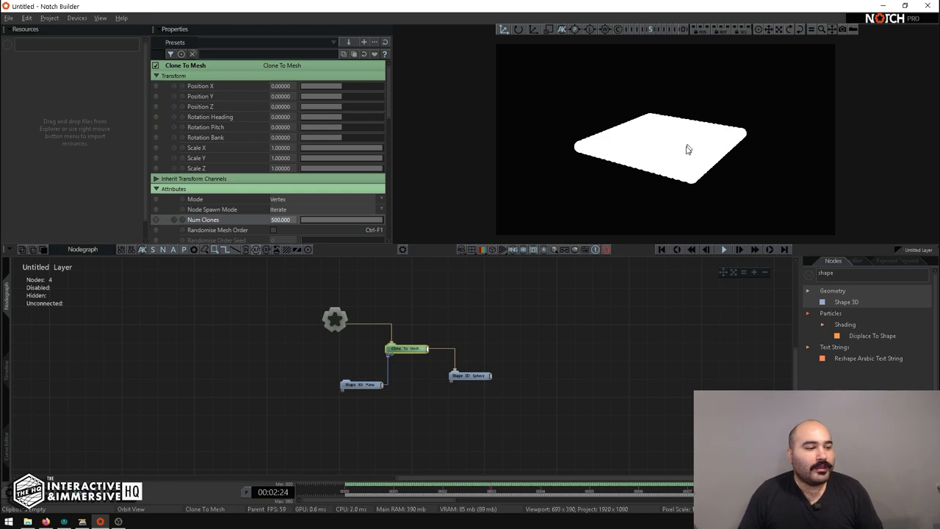
pyautogui.click(470, 375)
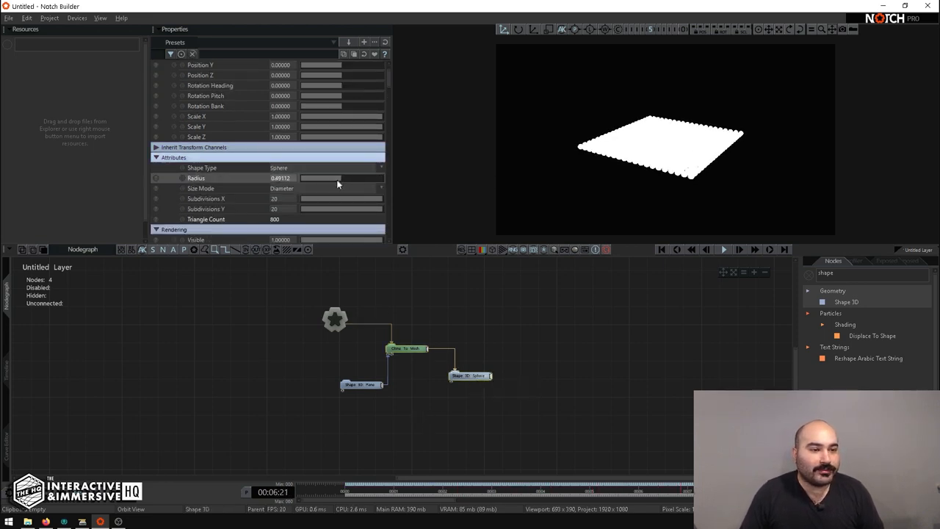
pyautogui.moveTo(337, 177); pyautogui.dragTo(308, 178)
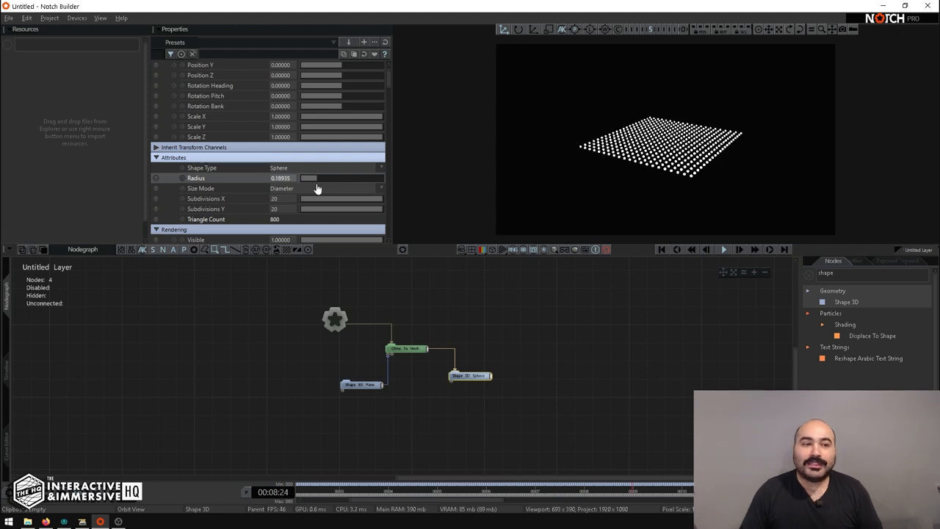
pyautogui.moveTo(553, 385)
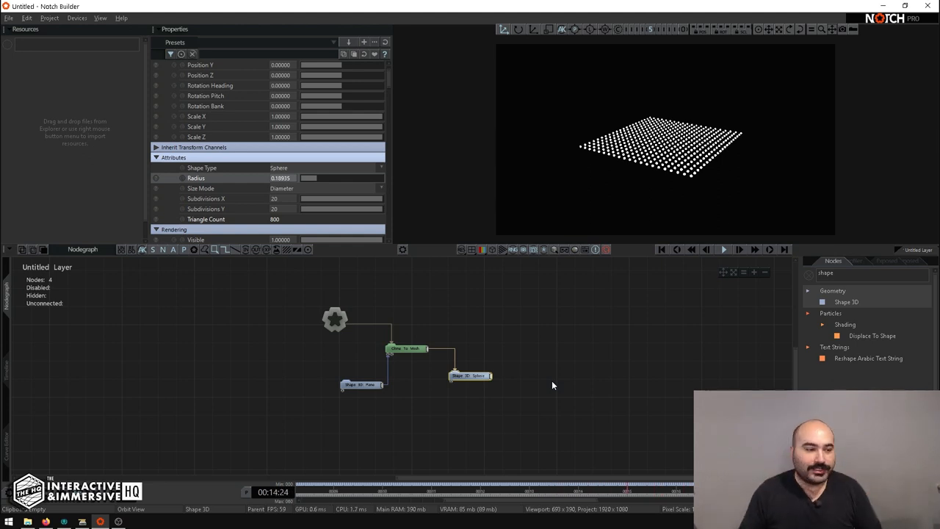
# - Add a Sine Effector from the Effectors list and link it to Clone To Mesh
pyautogui.click(844, 272)
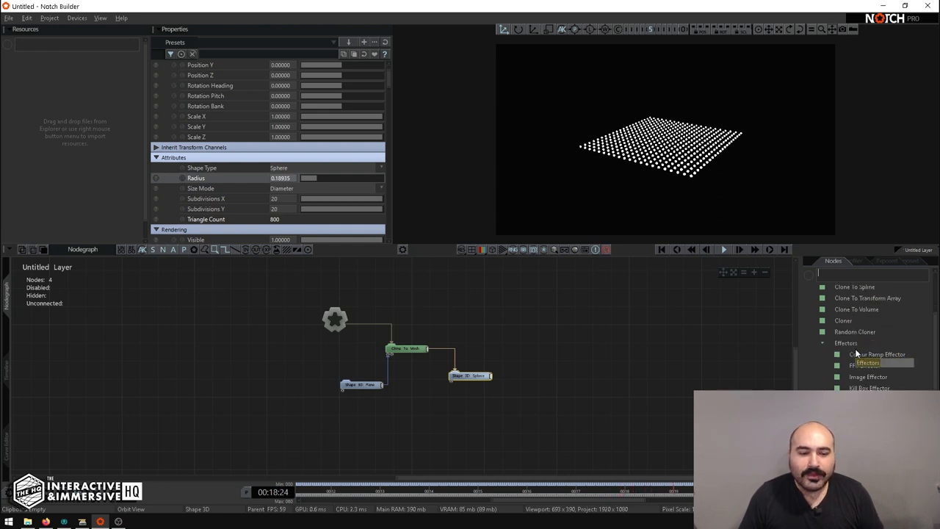
pyautogui.scroll(-3)
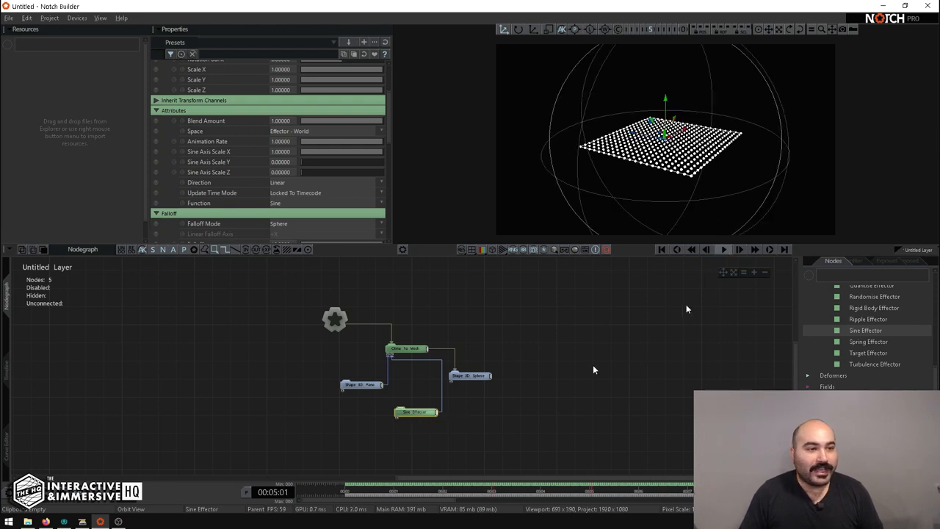
pyautogui.moveTo(635, 198)
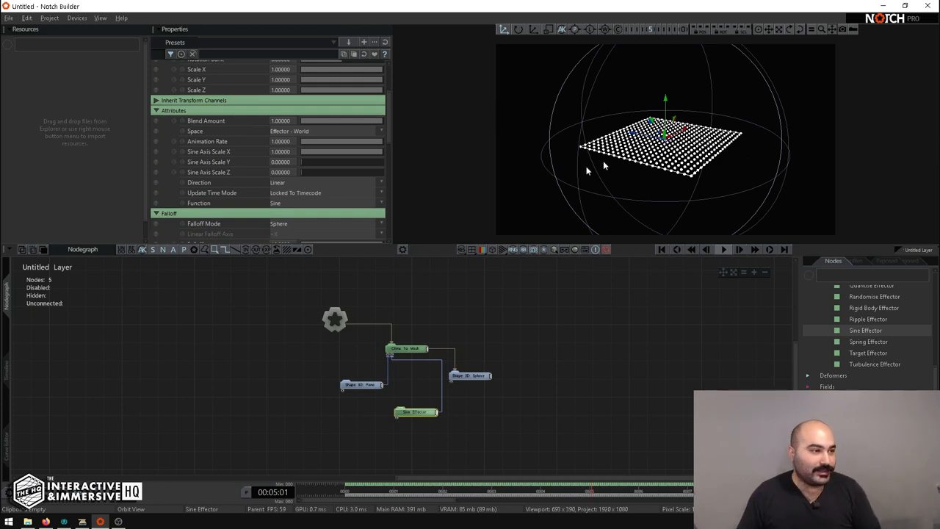
pyautogui.moveTo(505, 163)
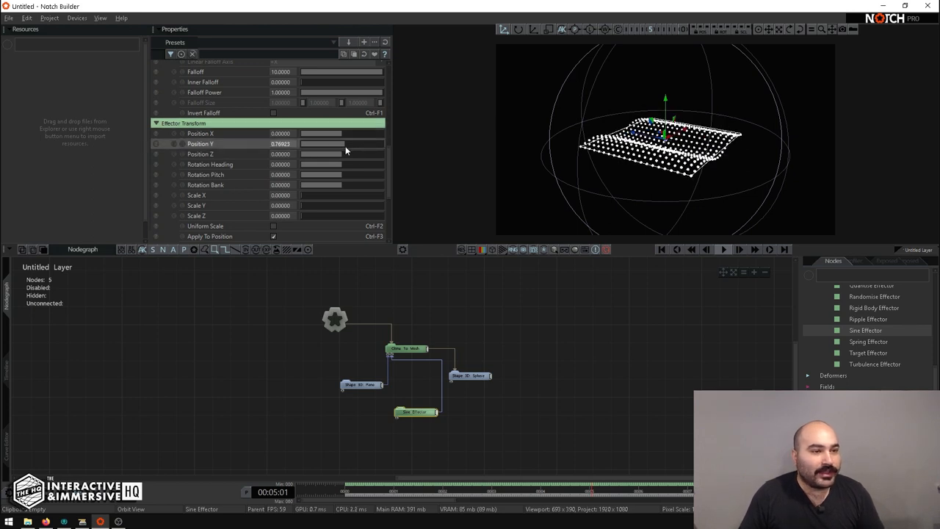
# - Tune the Sine Effector's Effector Transform Position Y and Z so the dots ripple
pyautogui.moveTo(341, 143); pyautogui.dragTo(343, 150)
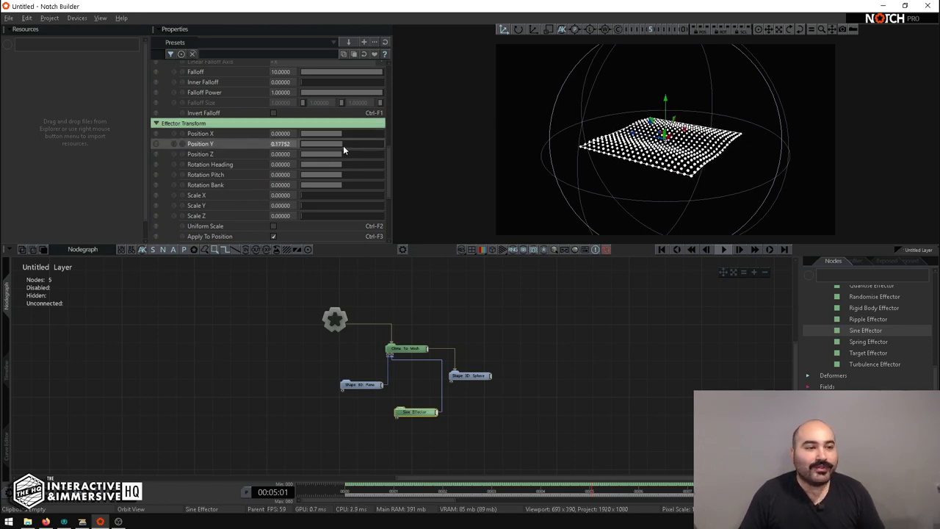
pyautogui.moveTo(341, 144); pyautogui.dragTo(343, 144)
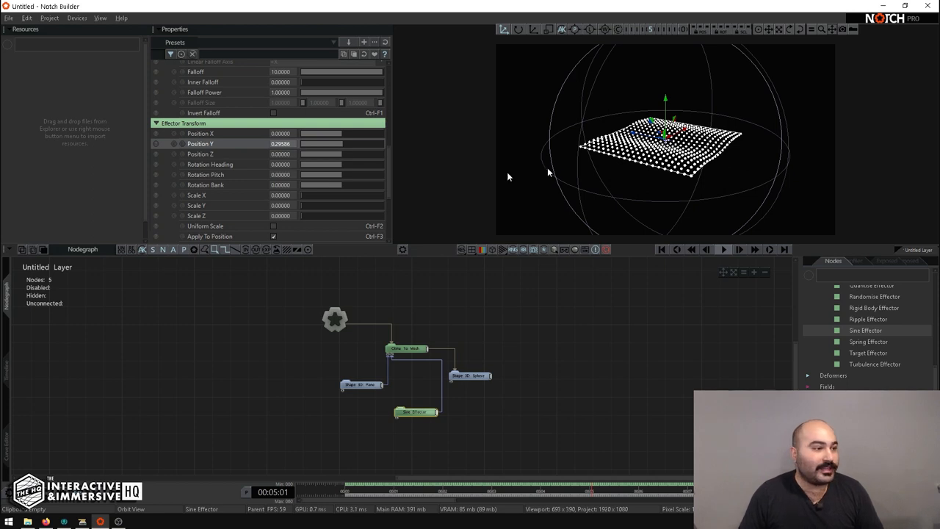
pyautogui.moveTo(341, 158)
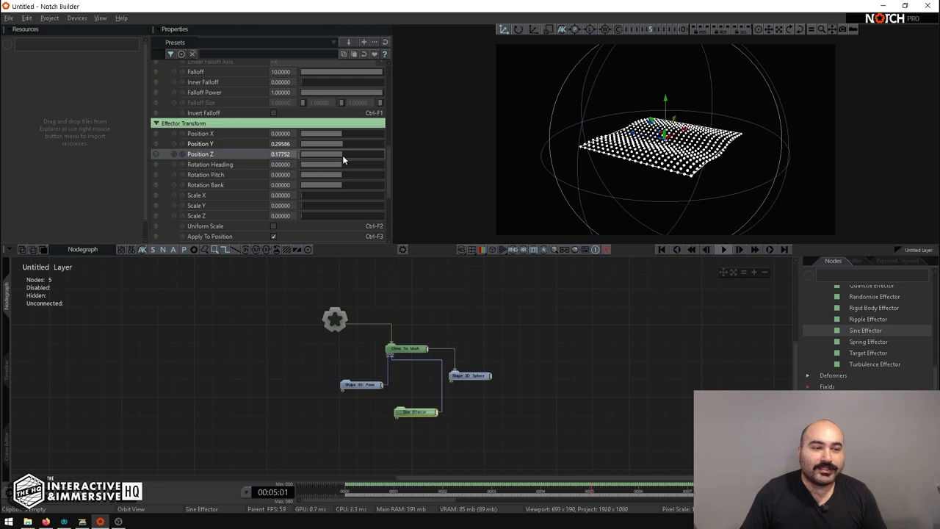
pyautogui.moveTo(415, 412)
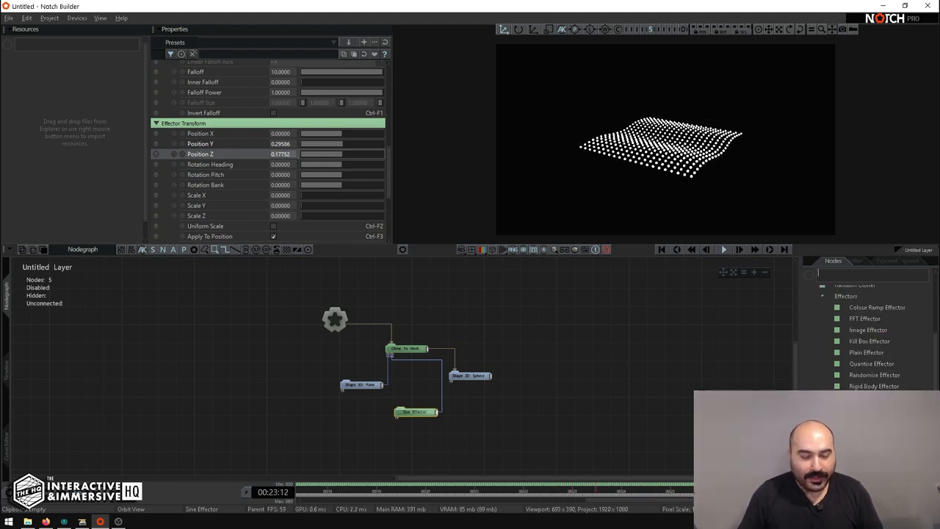
# - Add a Camera node and set it to the current top-down view
pyautogui.write('came')
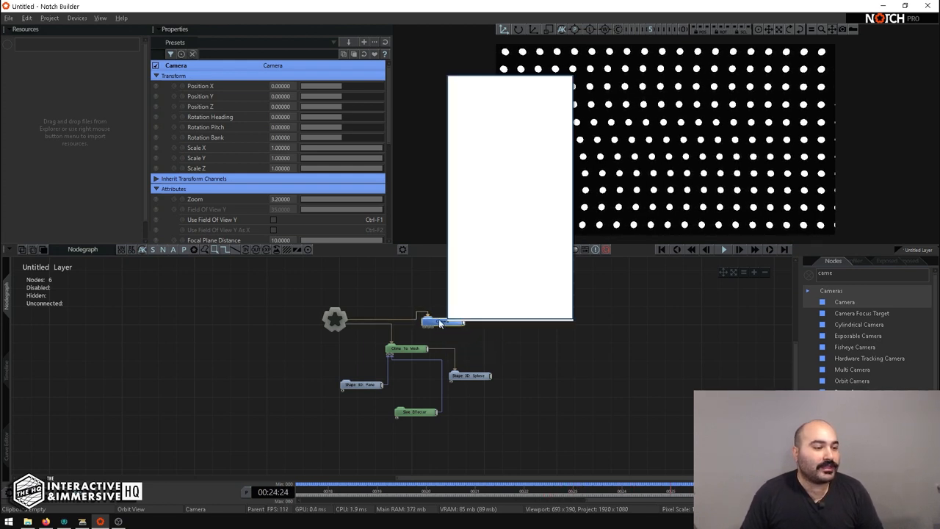
pyautogui.rightClick(441, 322)
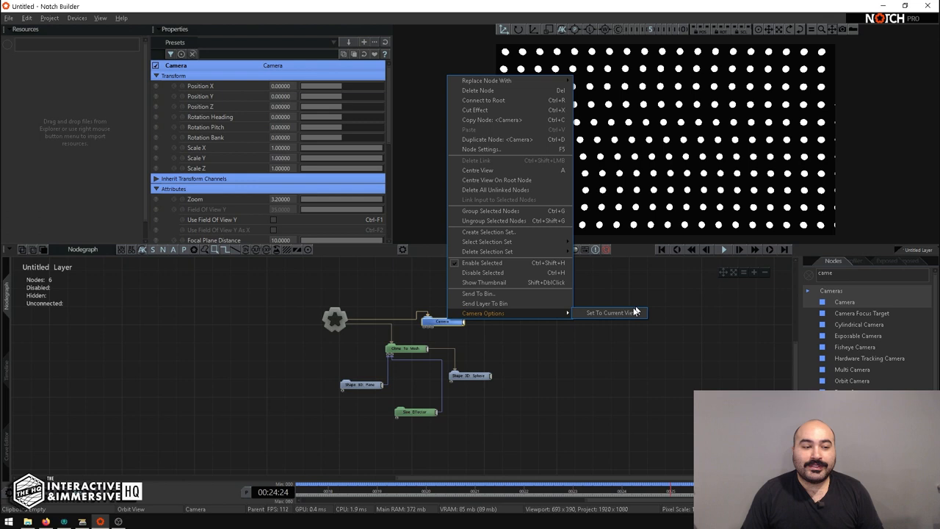
pyautogui.click(609, 312)
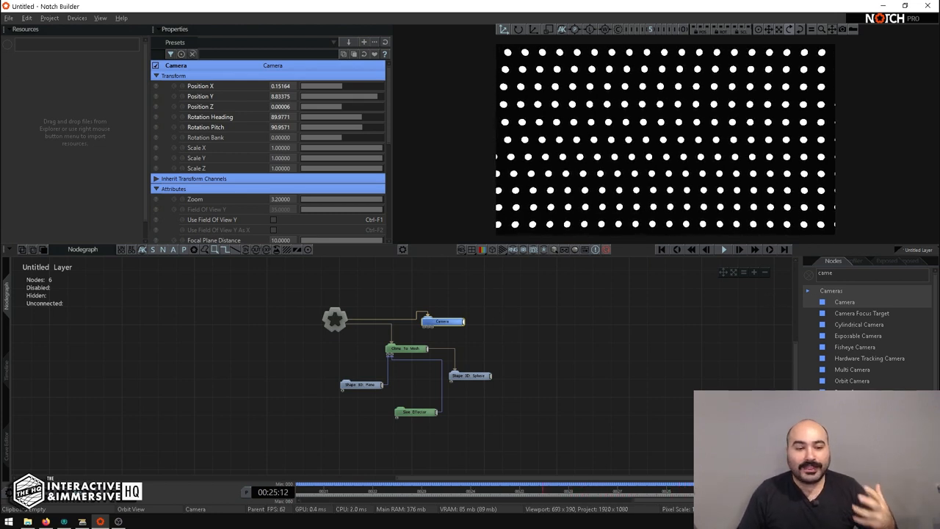
# - Add an unconnected Render To Texture node found by searching 'render'
pyautogui.write('render')
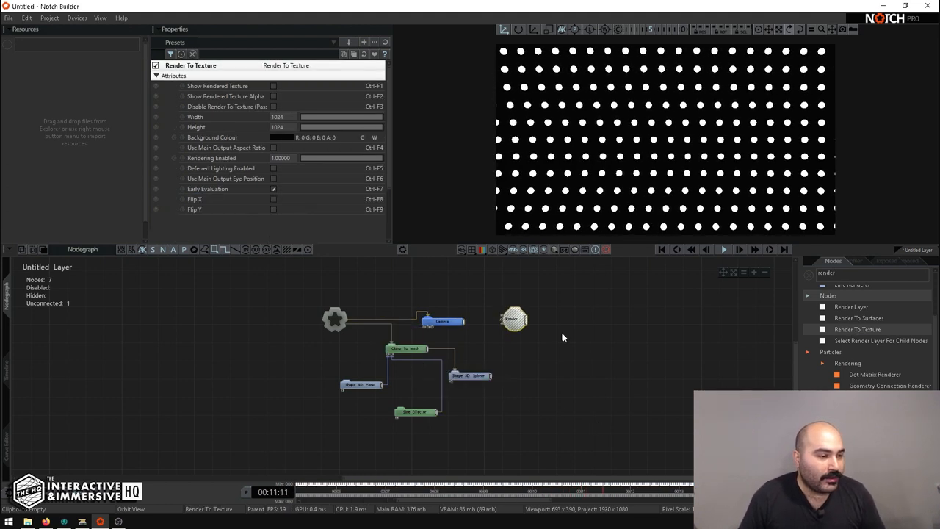
pyautogui.click(404, 348)
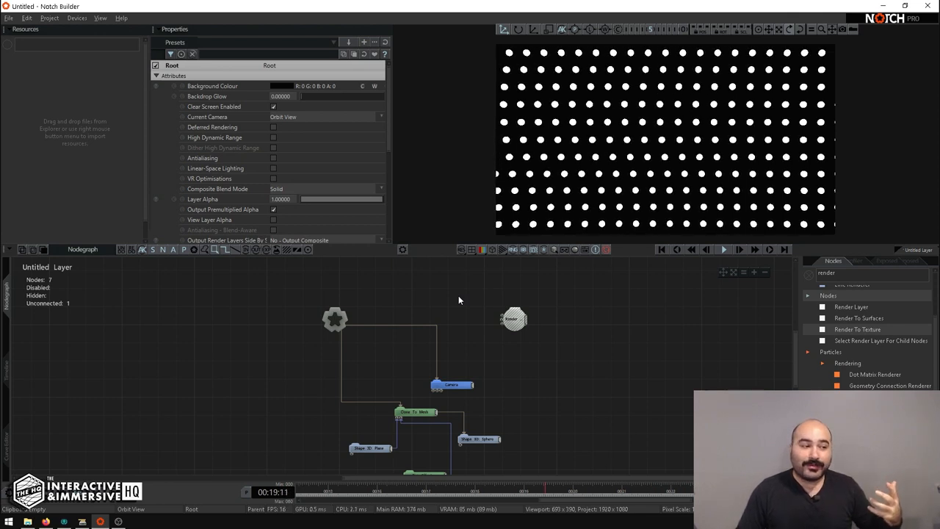
# - Link Render To Texture to Root and relink Camera and Clone To Mesh into it
pyautogui.click(335, 319)
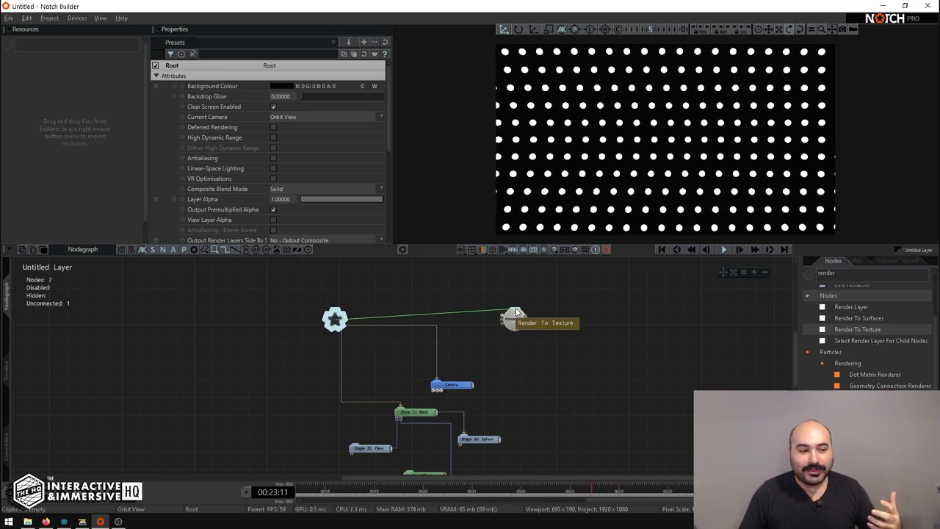
pyautogui.moveTo(540, 323); pyautogui.dragTo(488, 356)
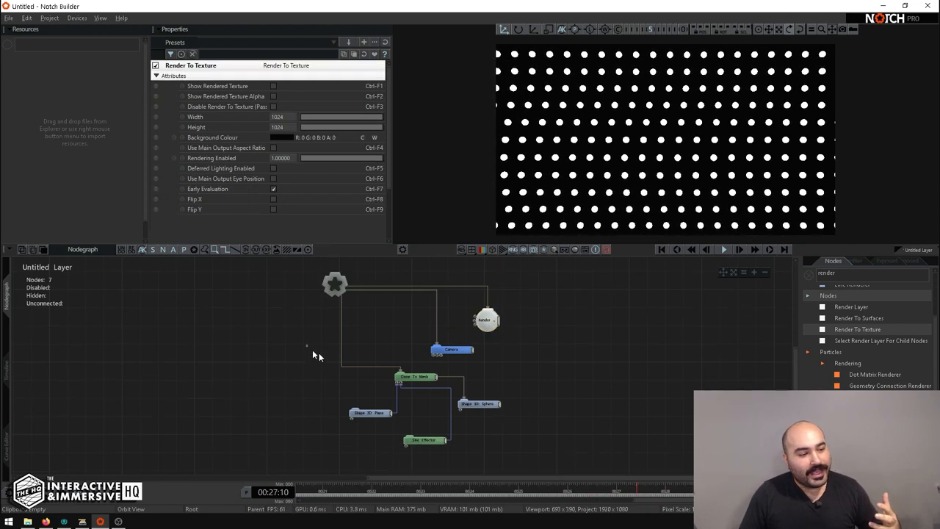
pyautogui.click(451, 350)
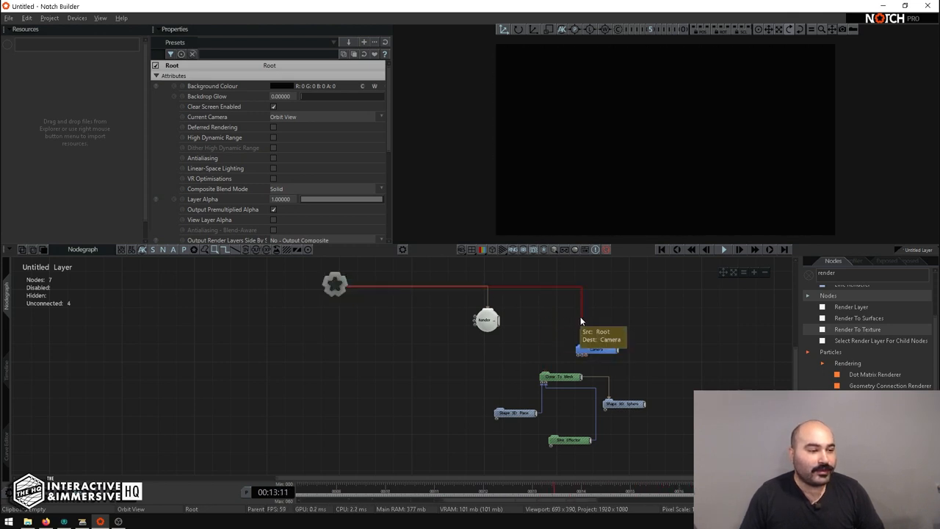
pyautogui.click(487, 319)
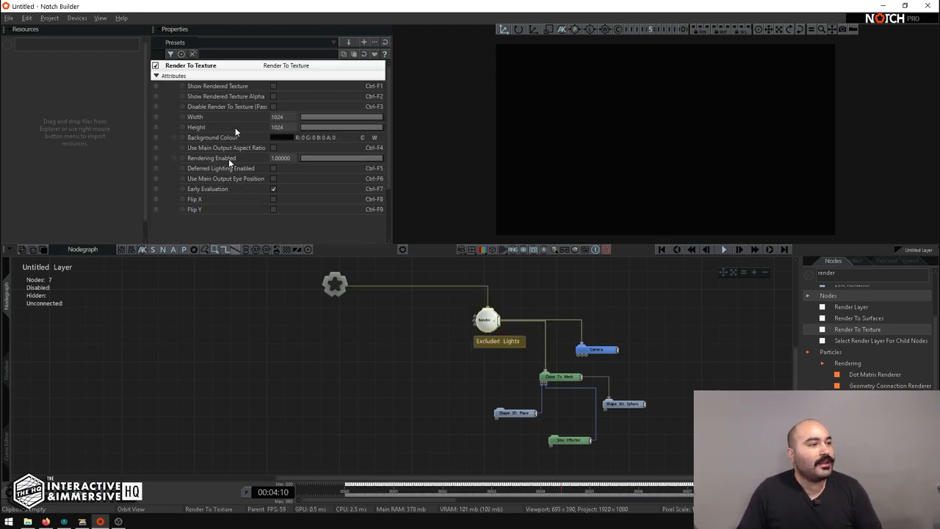
pyautogui.click(273, 86)
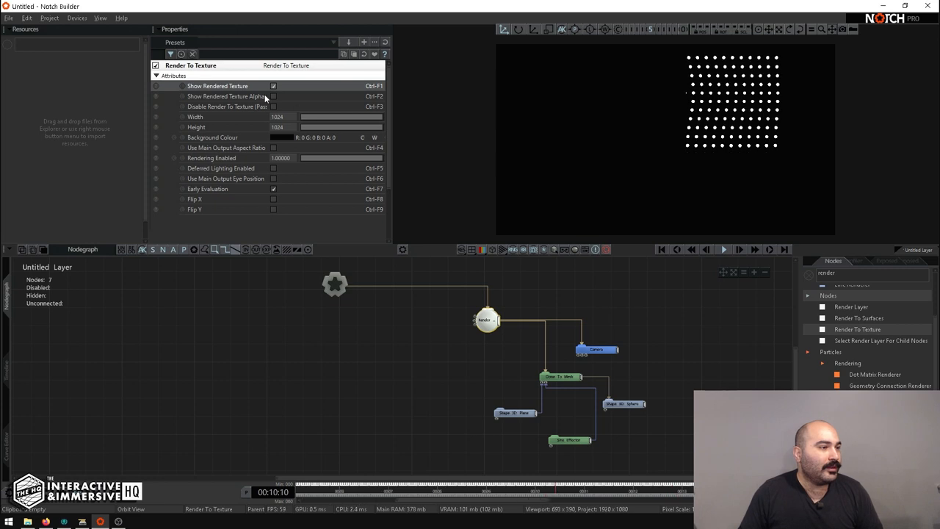
pyautogui.click(273, 86)
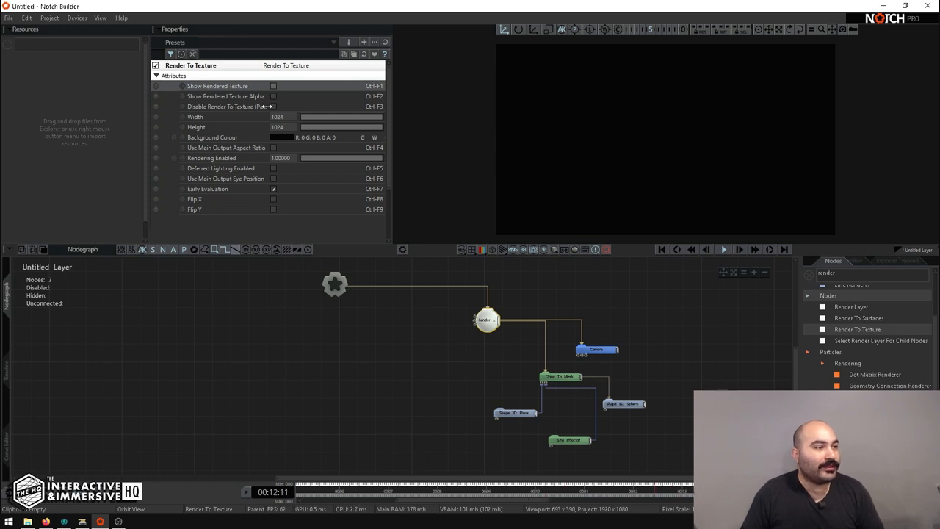
pyautogui.click(273, 106)
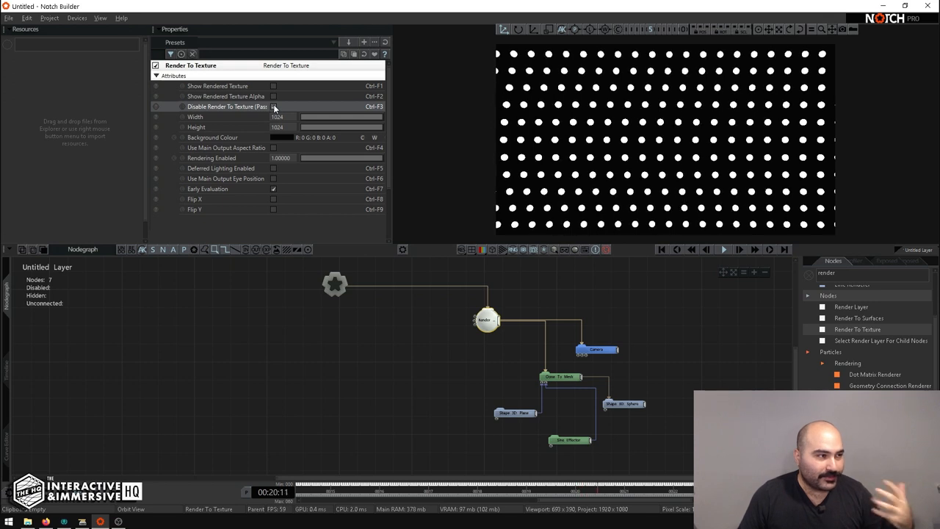
pyautogui.click(273, 107)
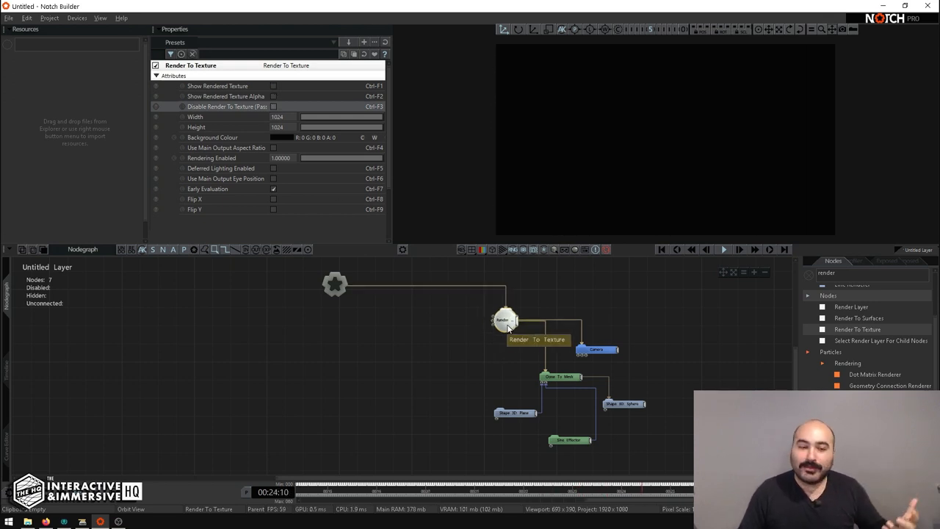
pyautogui.write('shape')
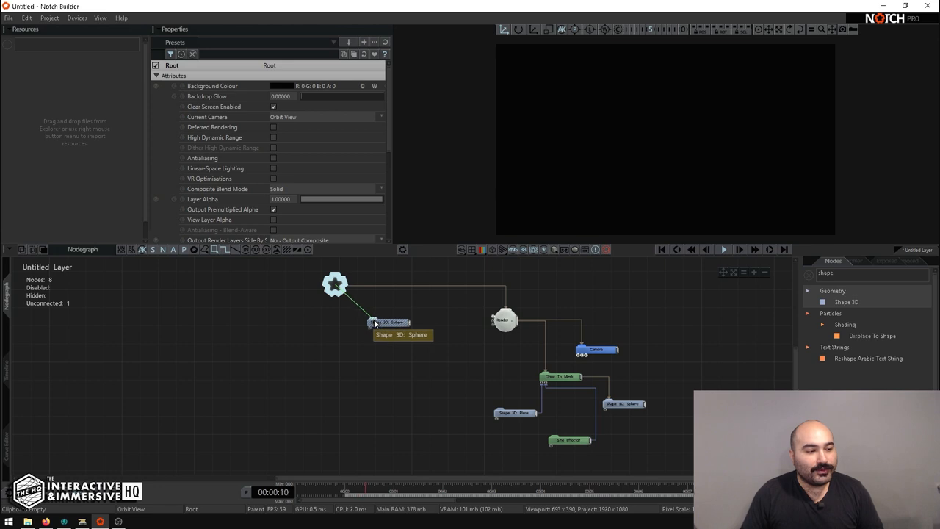
# - Add a Shape 3D sphere under Root plus a Diffuse Material node
pyautogui.click(396, 322)
pyautogui.write('materi')
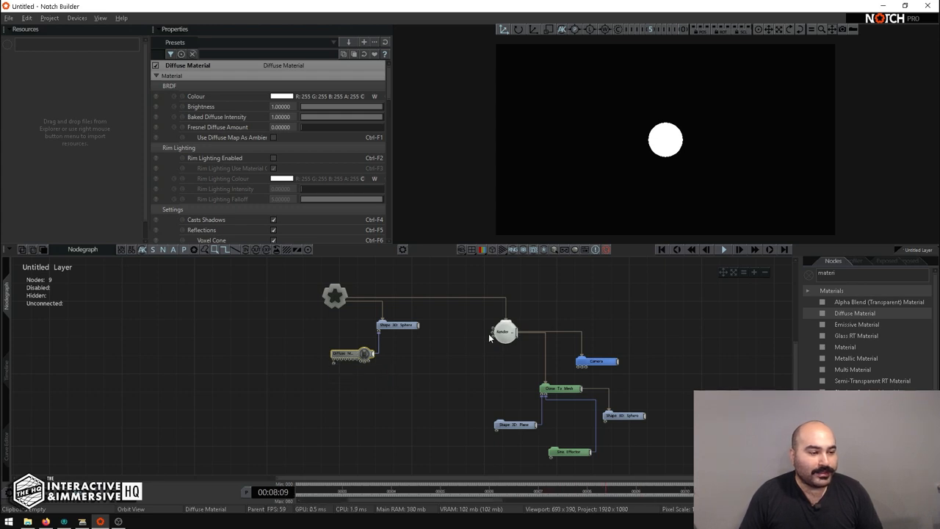
# - Link the Render To Texture output into the Diffuse Material's colour texture input
pyautogui.click(505, 332)
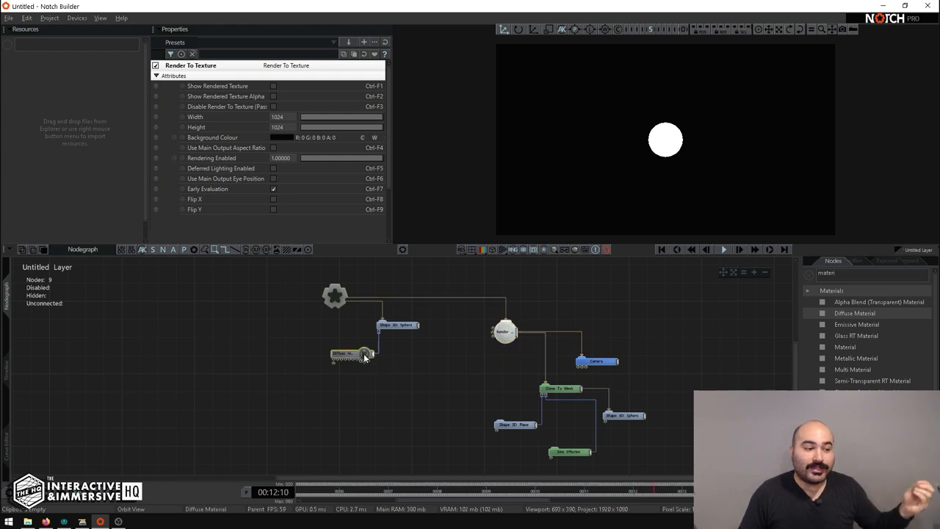
pyautogui.click(335, 295)
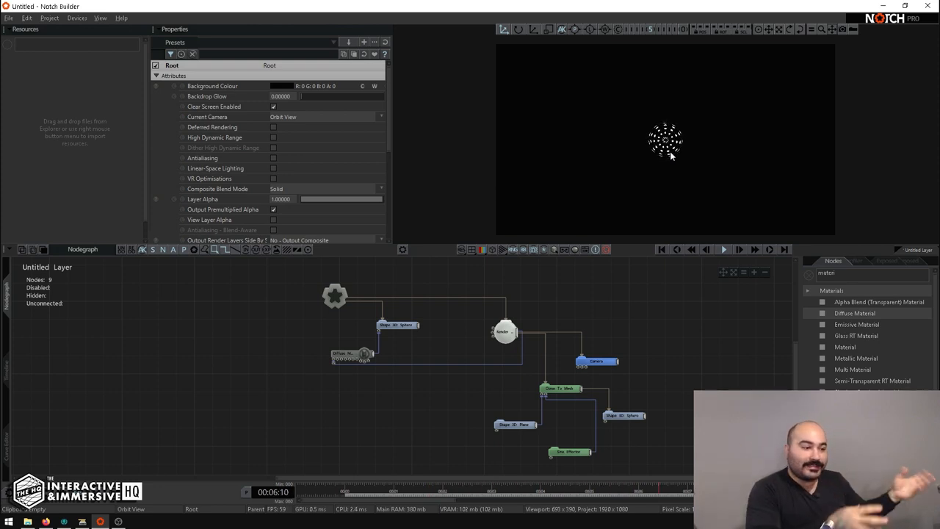
pyautogui.moveTo(770, 29)
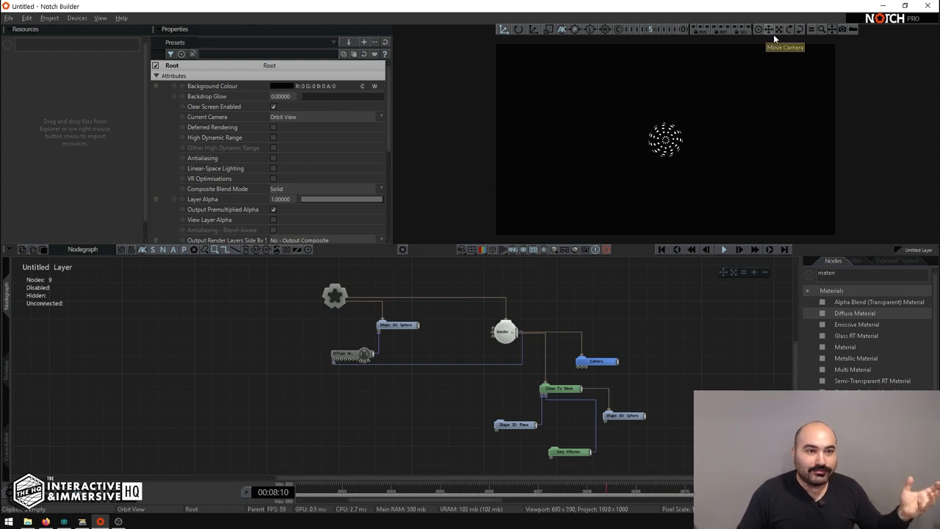